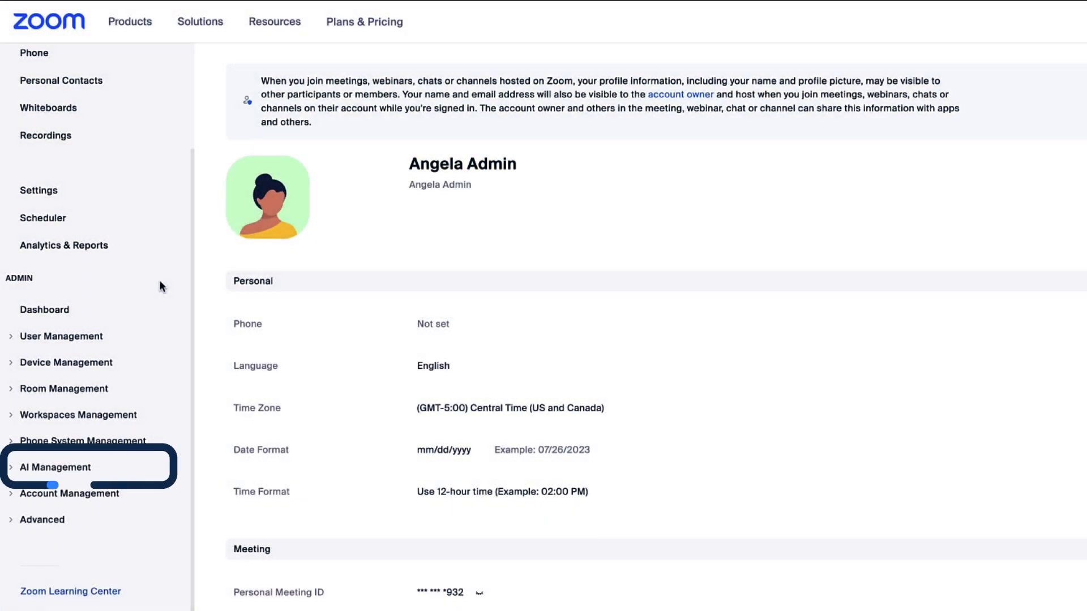
Navigate via AI Management > Virtual Agent to the Campaigns list.
click(55, 466)
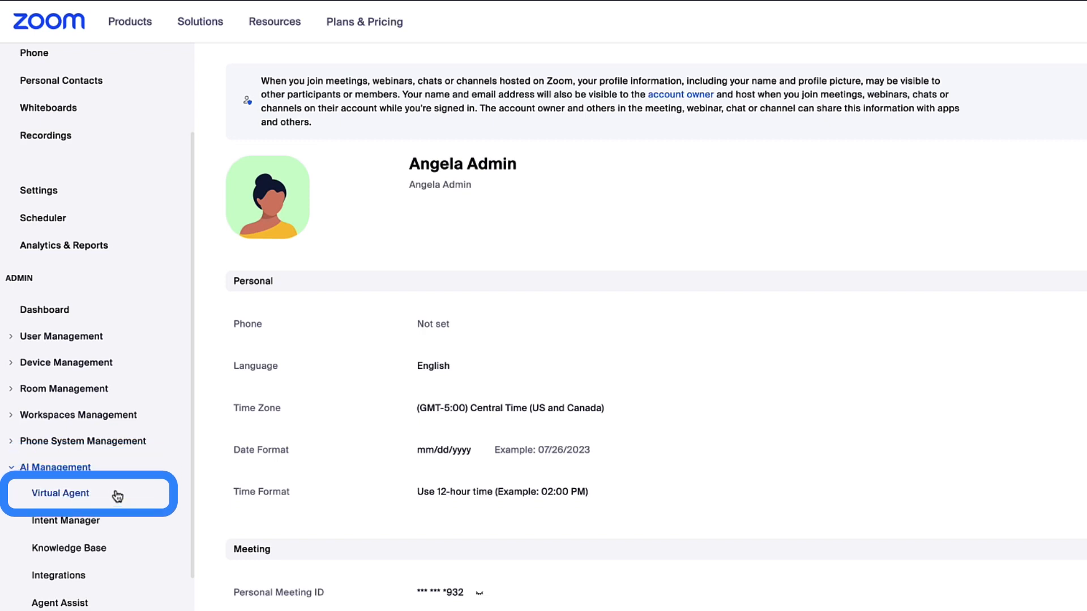
click(60, 495)
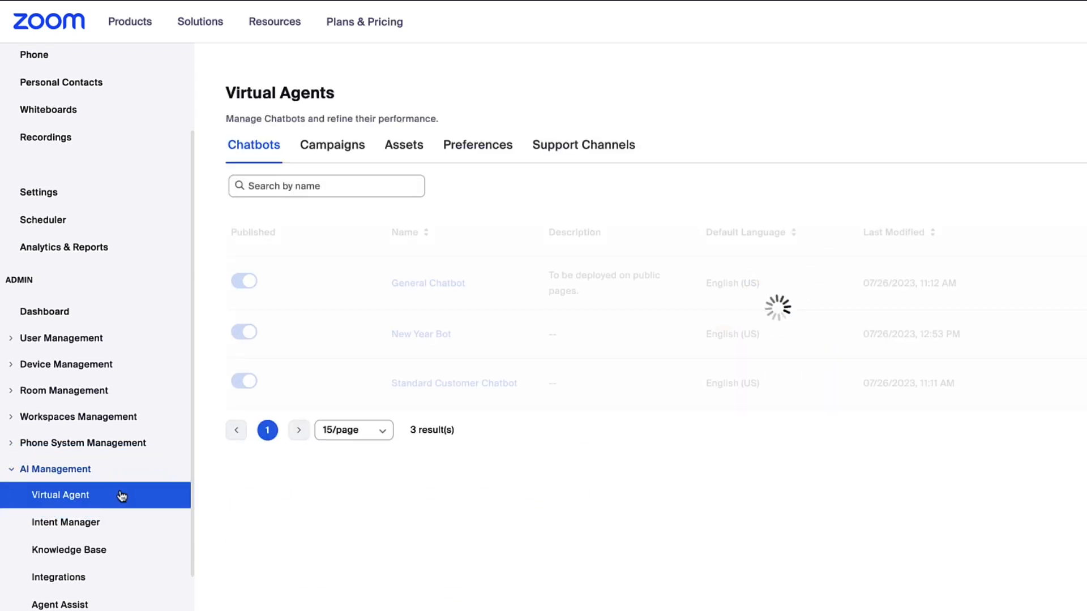
click(332, 144)
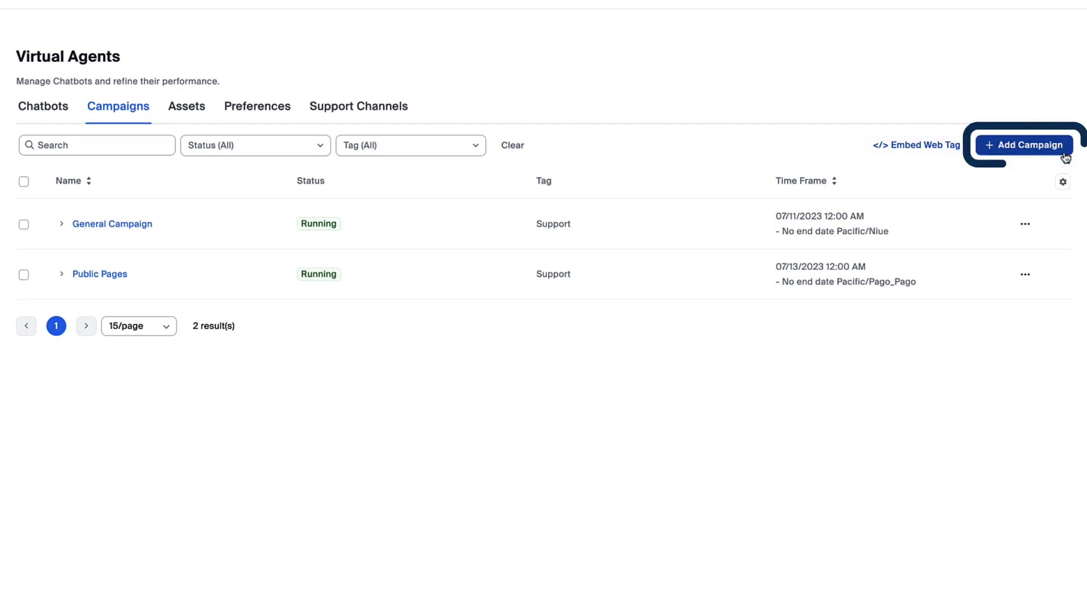
Create a Web Chat campaign named 'New Year Campaign'.
click(1024, 145)
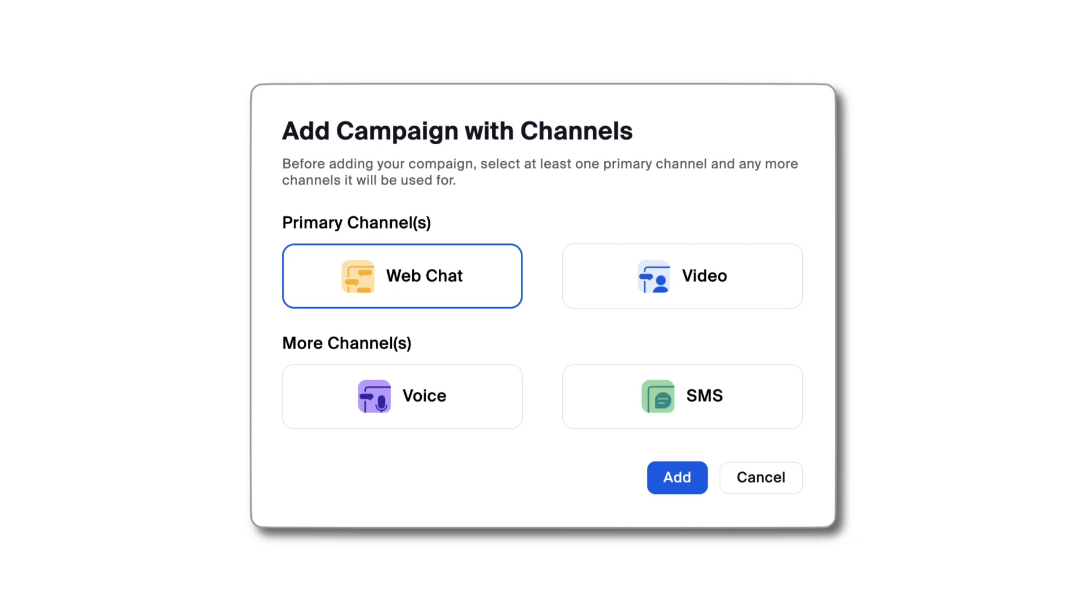
click(676, 478)
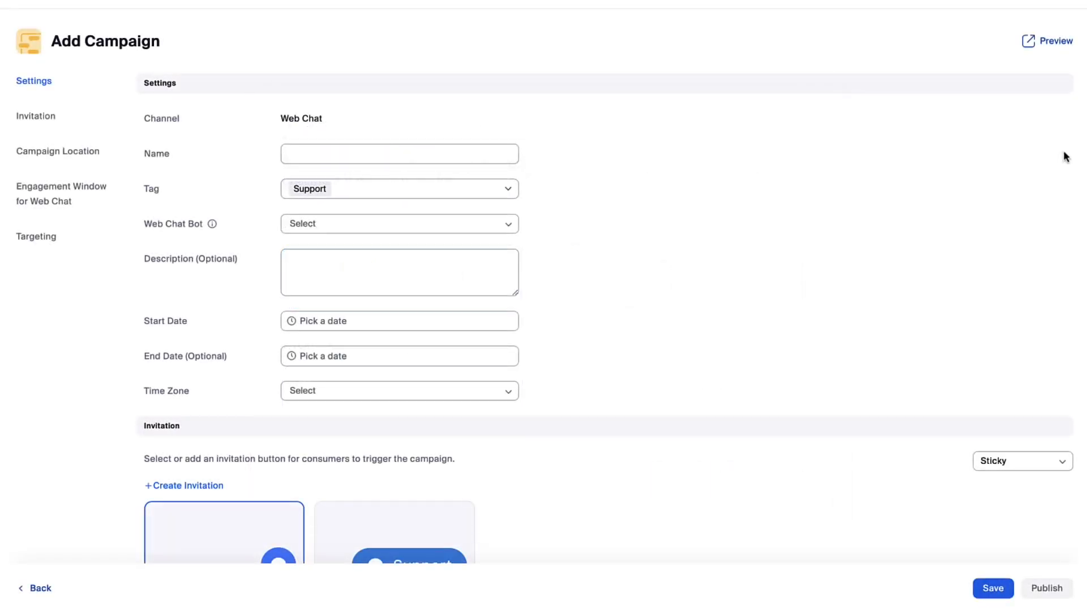
text(New Year Campaign)
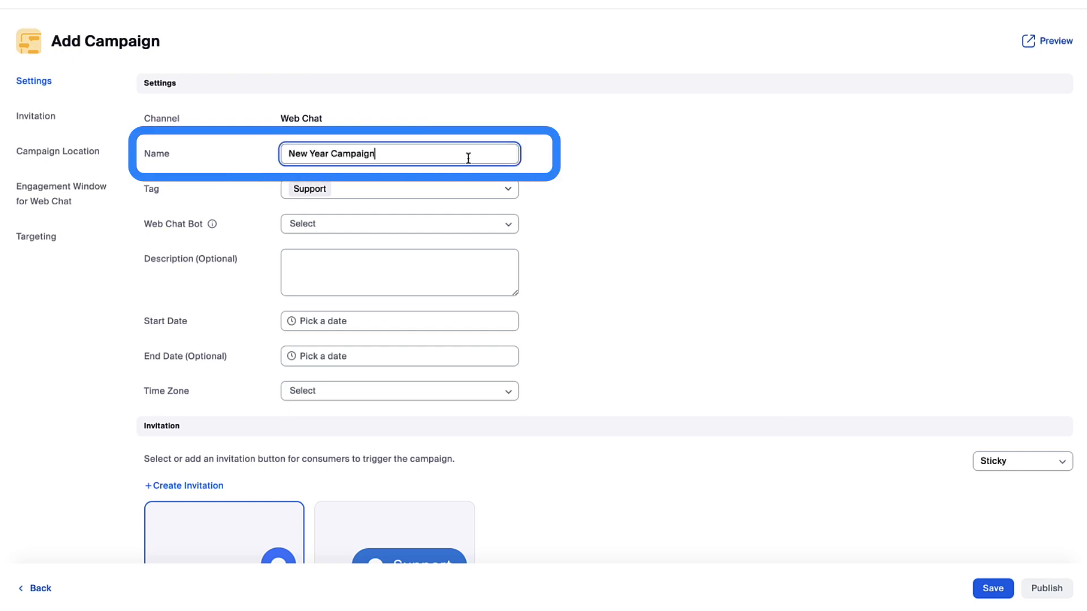
Tag the campaign Seasonal and assign New Year Bot as its web chat bot.
click(399, 189)
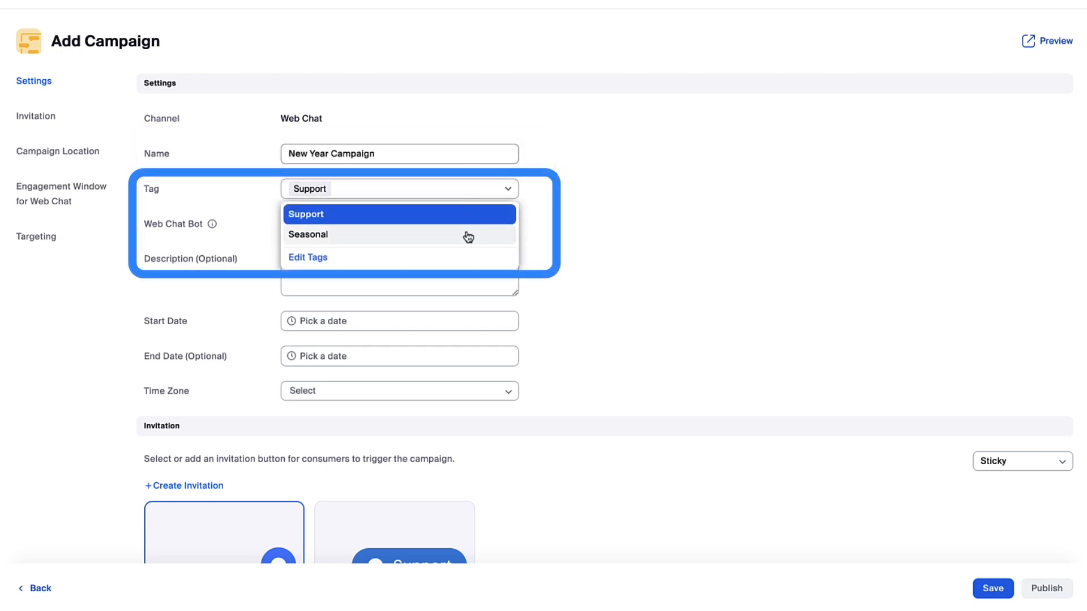
click(308, 234)
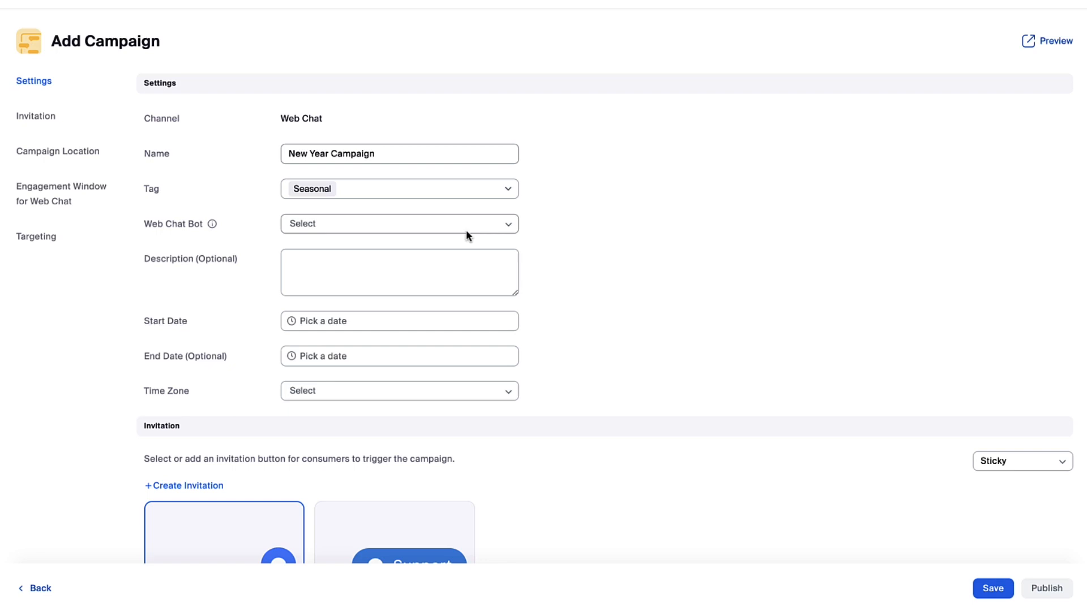
click(399, 223)
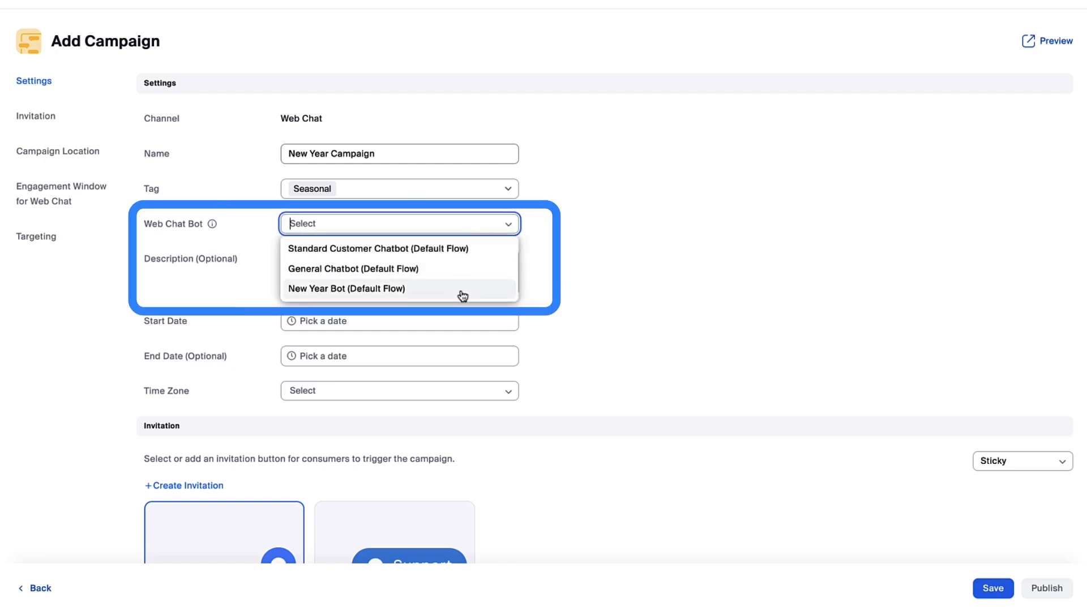
click(347, 288)
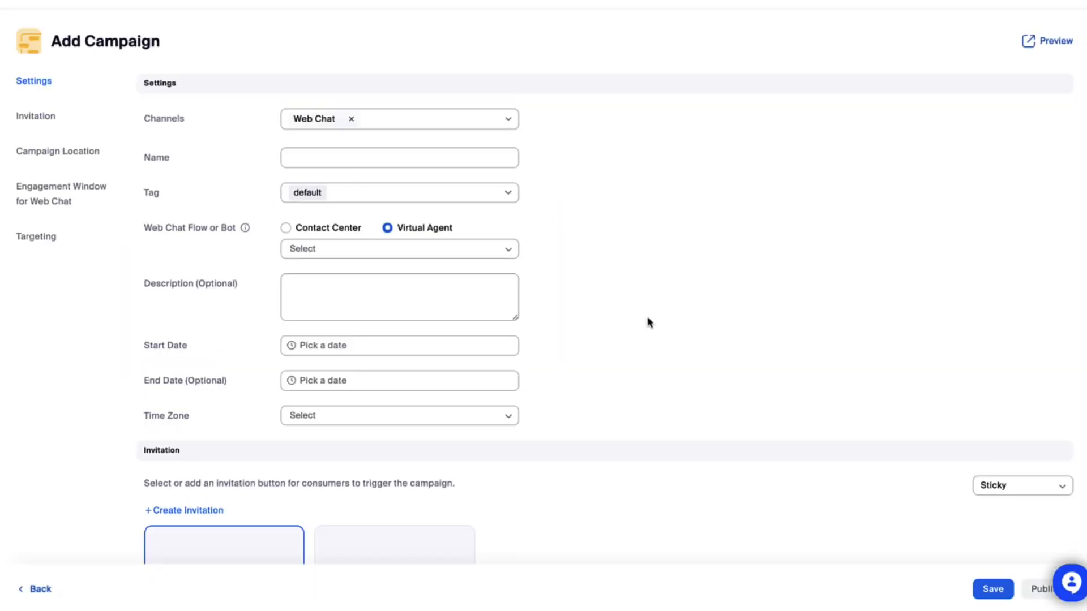
Switch the chat flow to Contact Center and choose ZVA Web Flow.
click(285, 228)
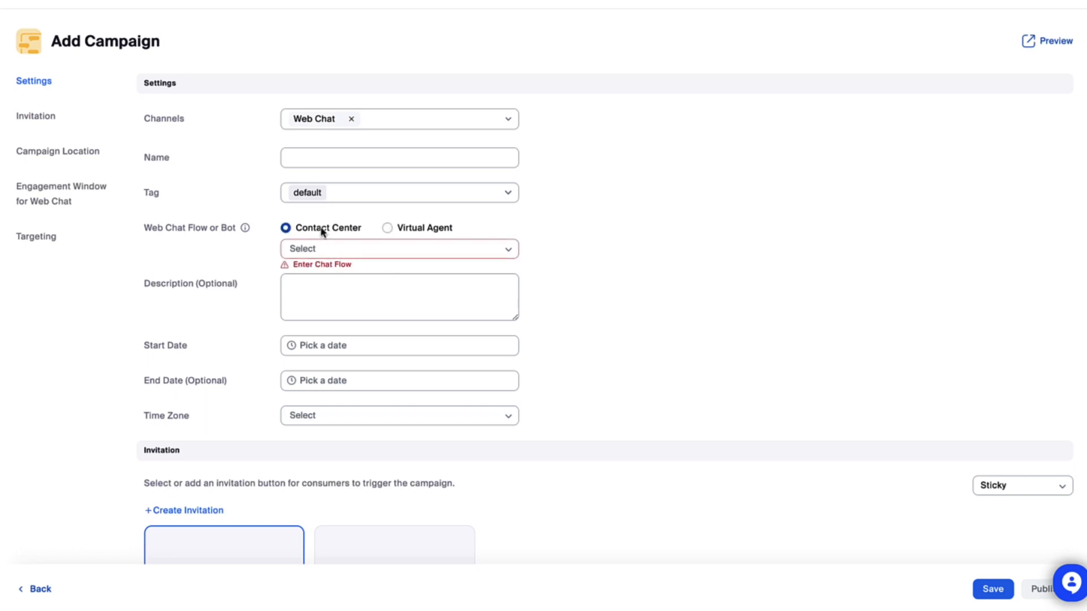
click(399, 248)
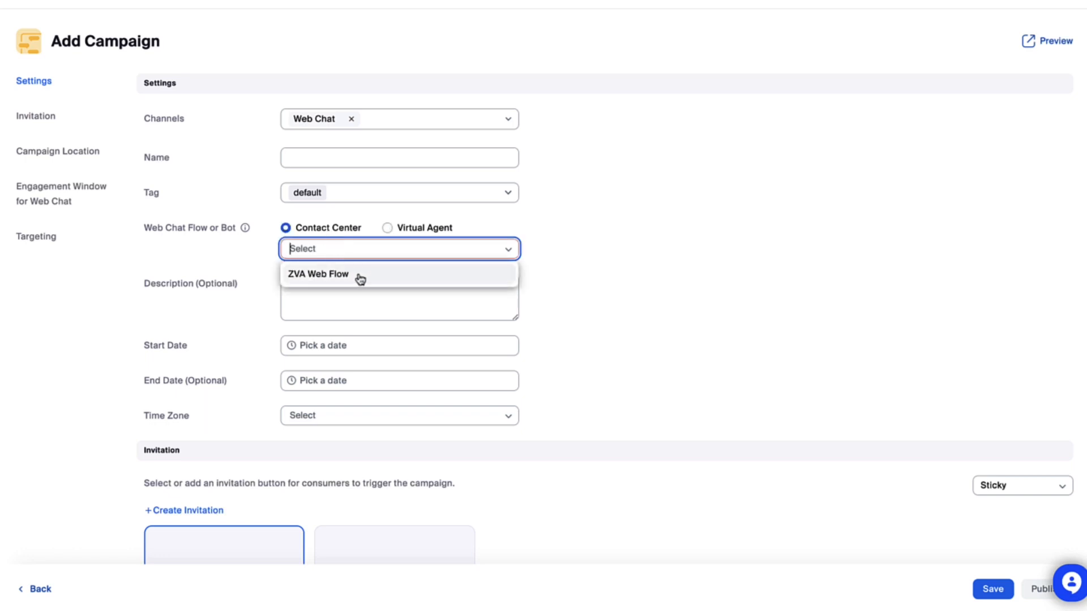
click(318, 274)
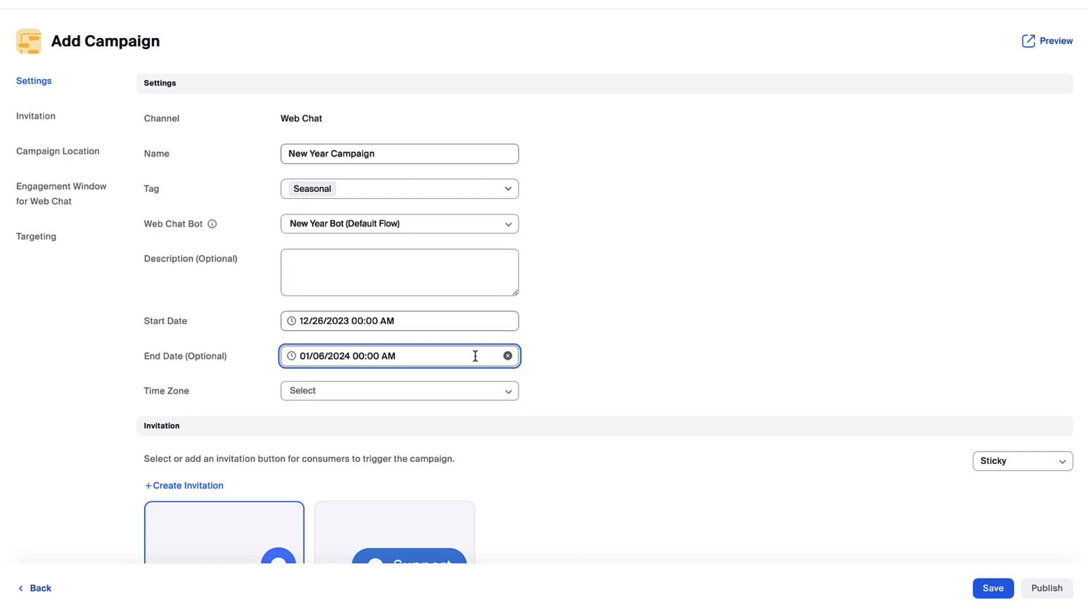
Set the campaign time zone to (GMT-11:00) Pacific/Samoa.
click(399, 391)
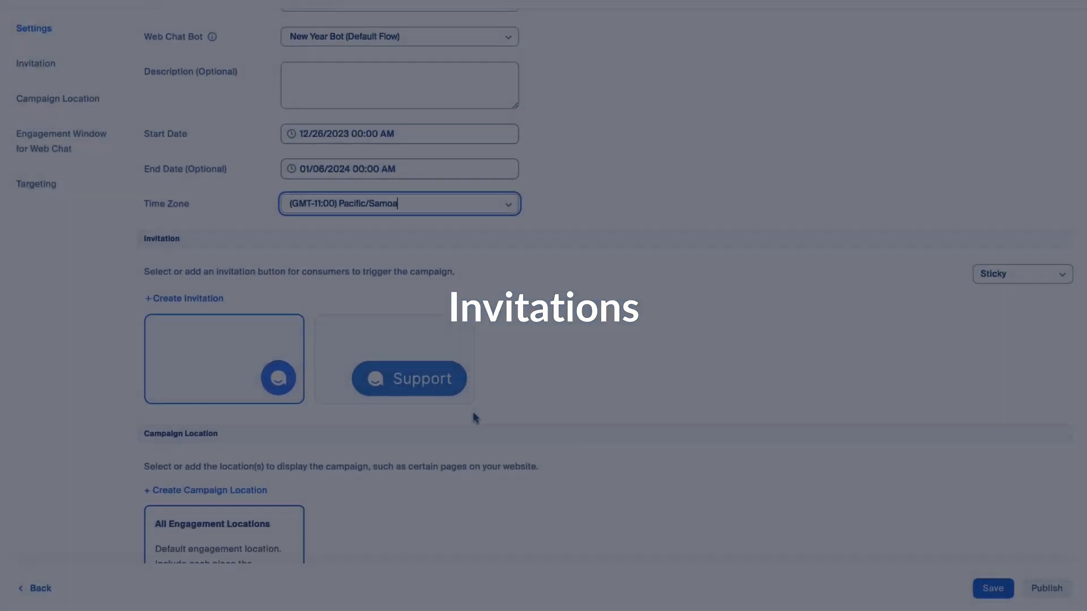
scroll(down, 3)
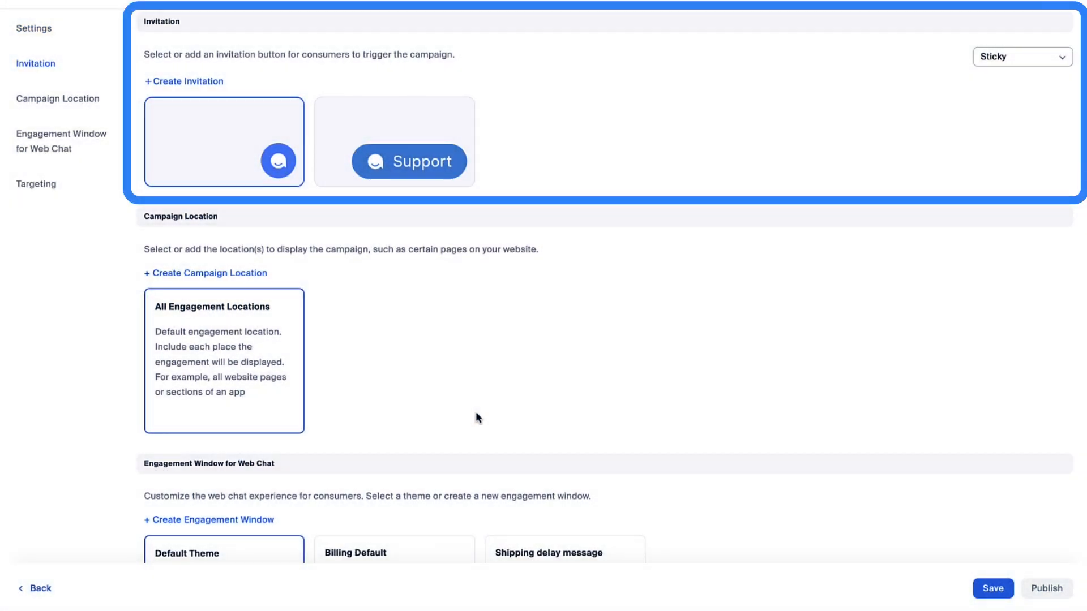
mouse_move(477, 419)
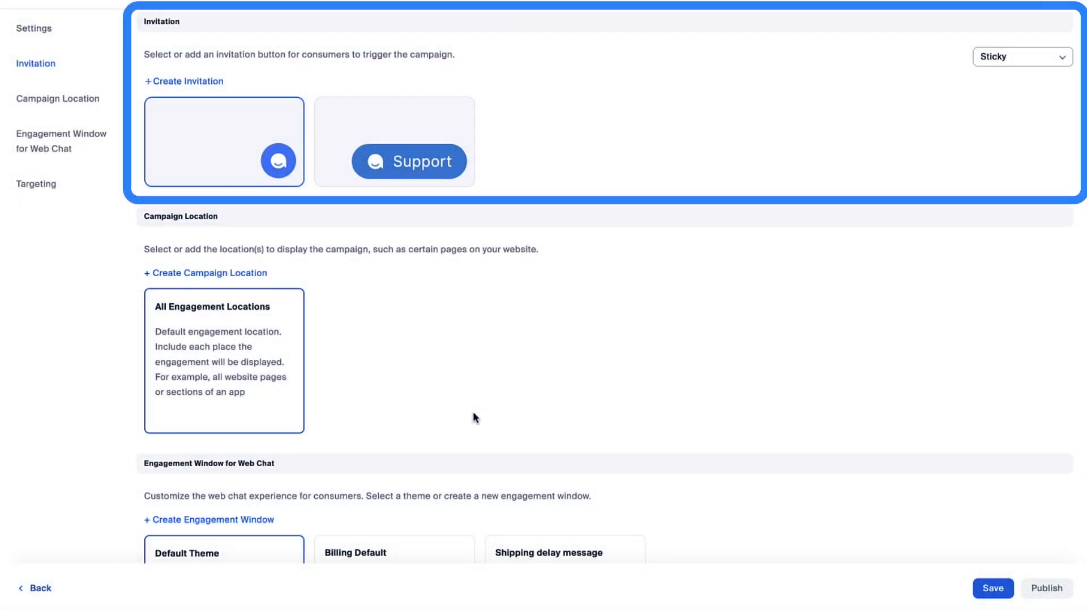
mouse_move(976, 144)
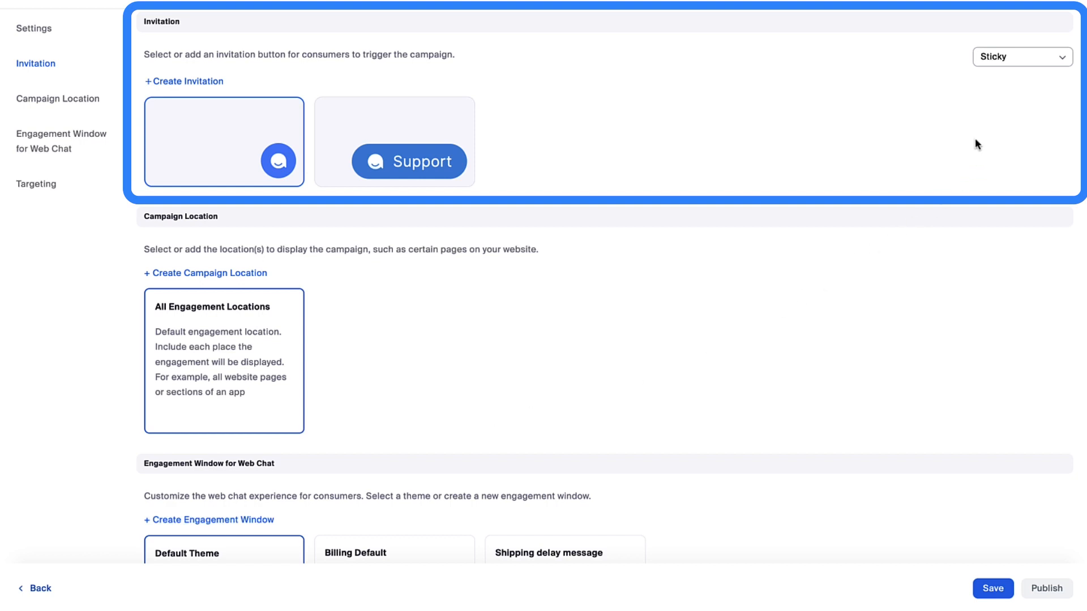
click(1021, 56)
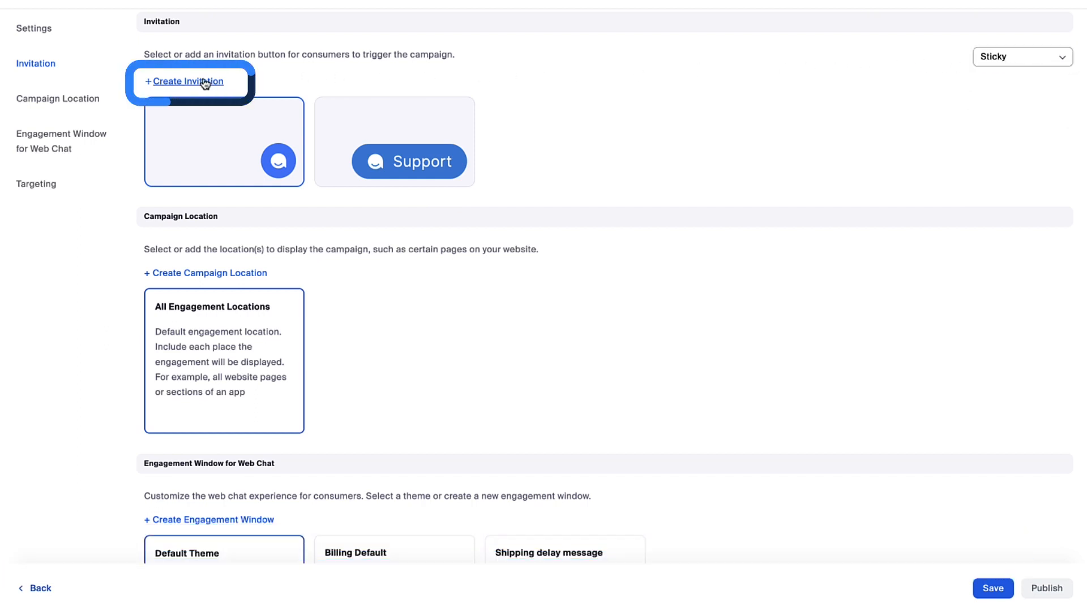
click(185, 81)
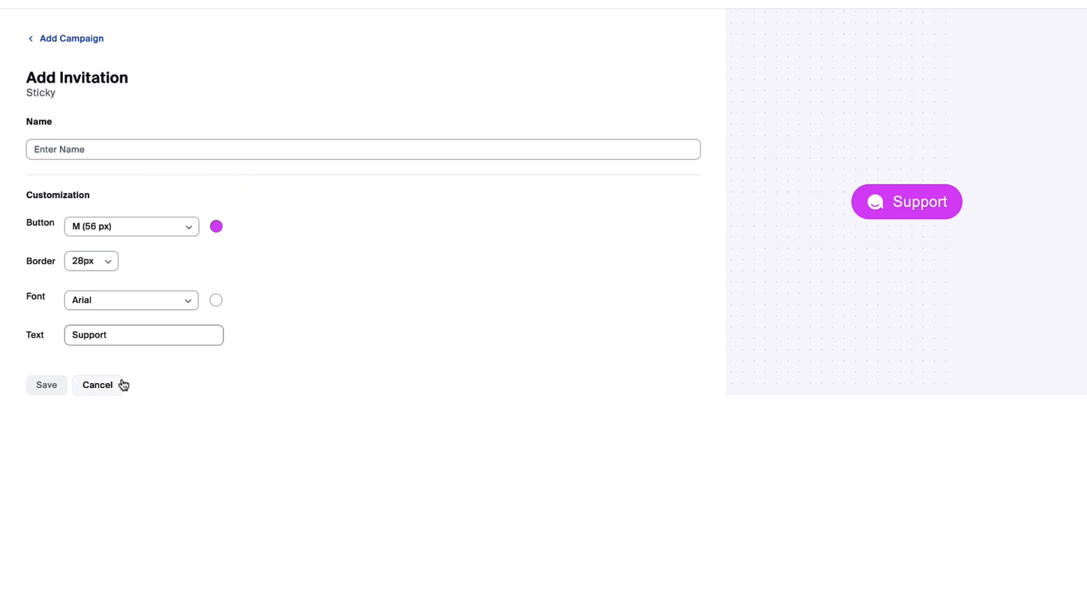
click(98, 385)
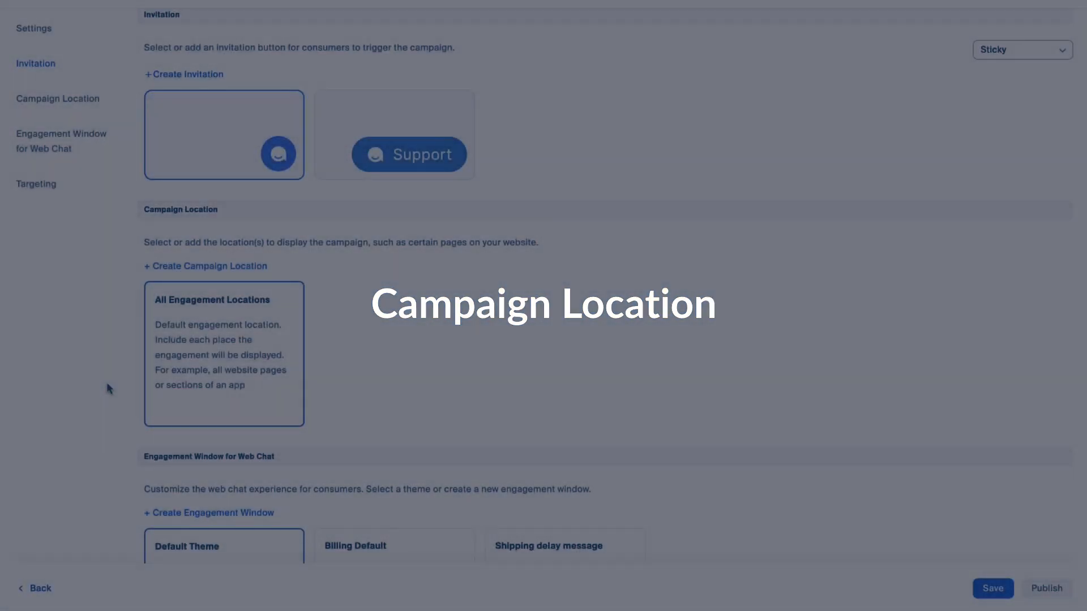
click(223, 353)
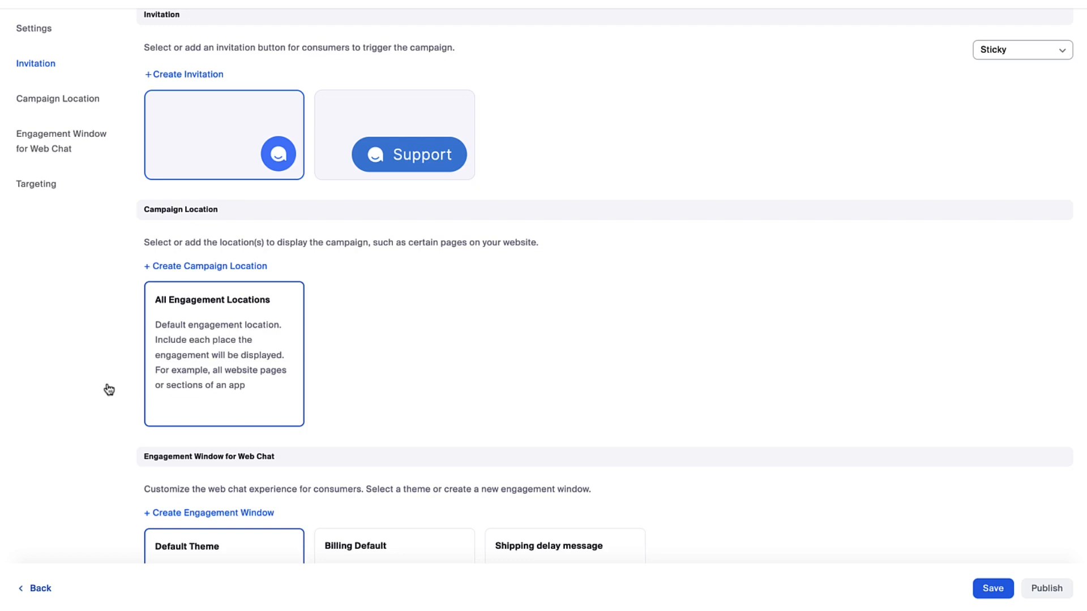
click(205, 266)
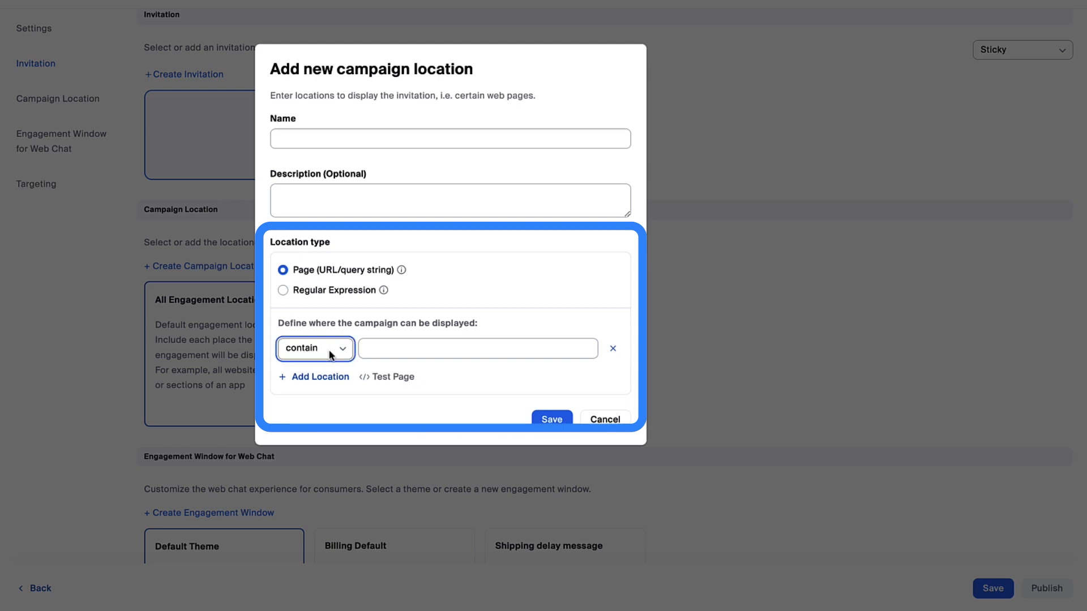
click(314, 347)
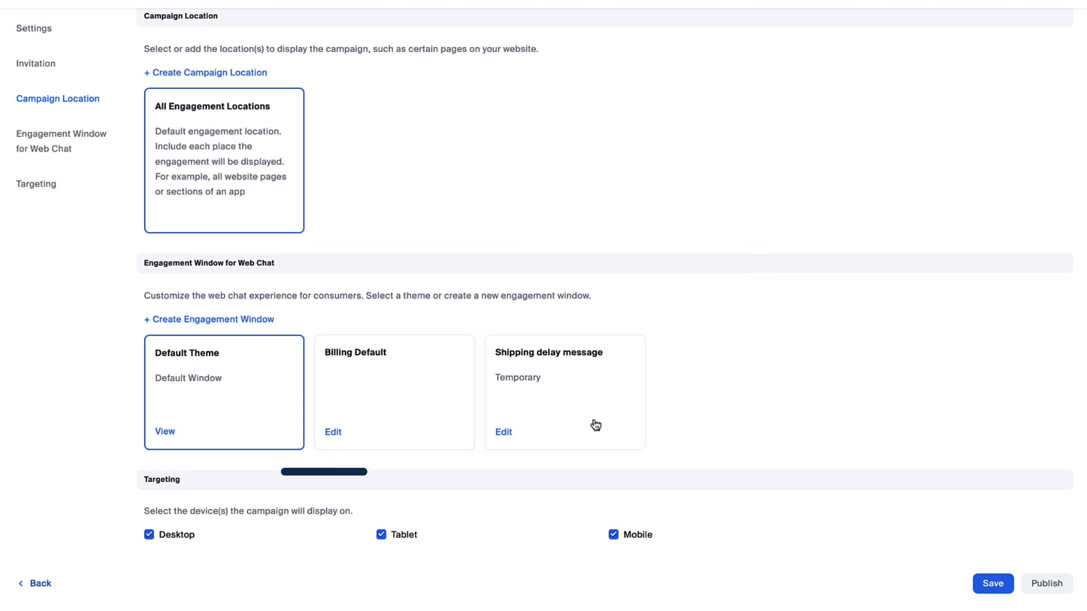
Create an engagement window named 'New Year Promotion 2023' described as 'Promo in header bar'.
click(208, 319)
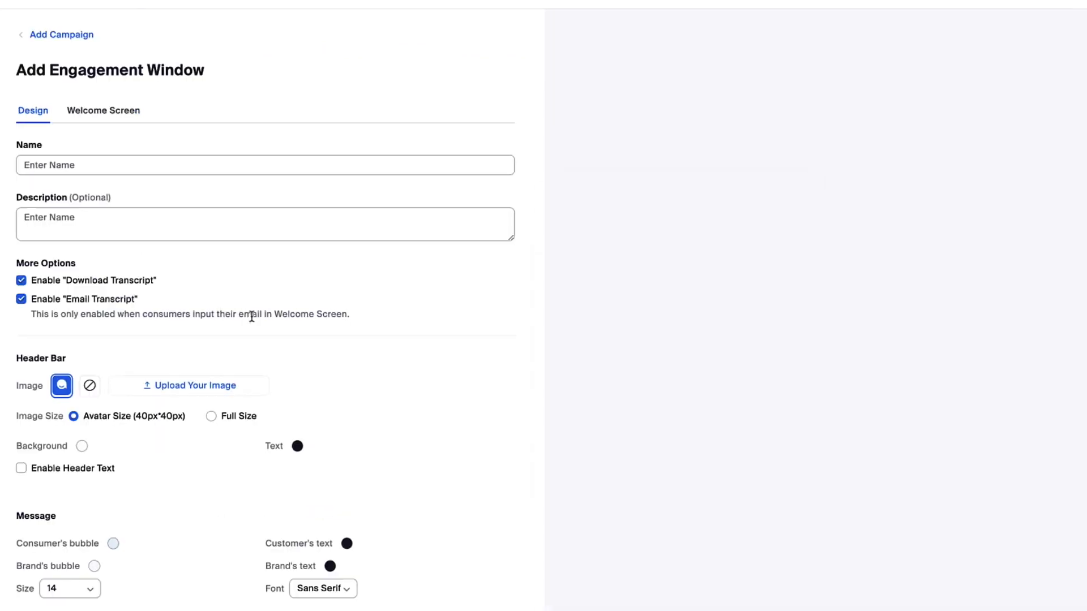
text(New Year Promotion 2023)
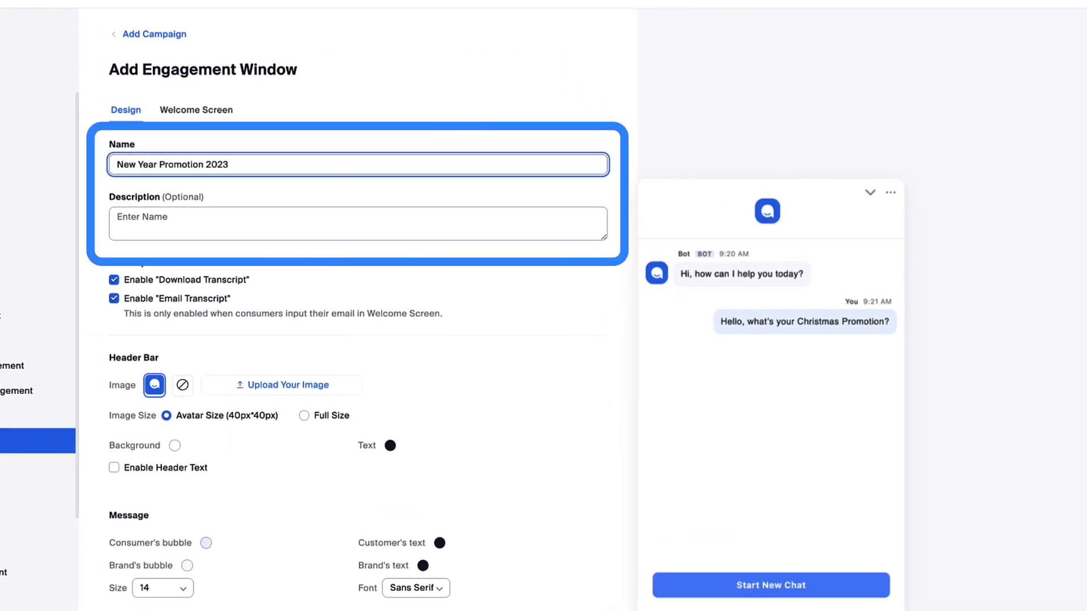
text(Promo in header bar)
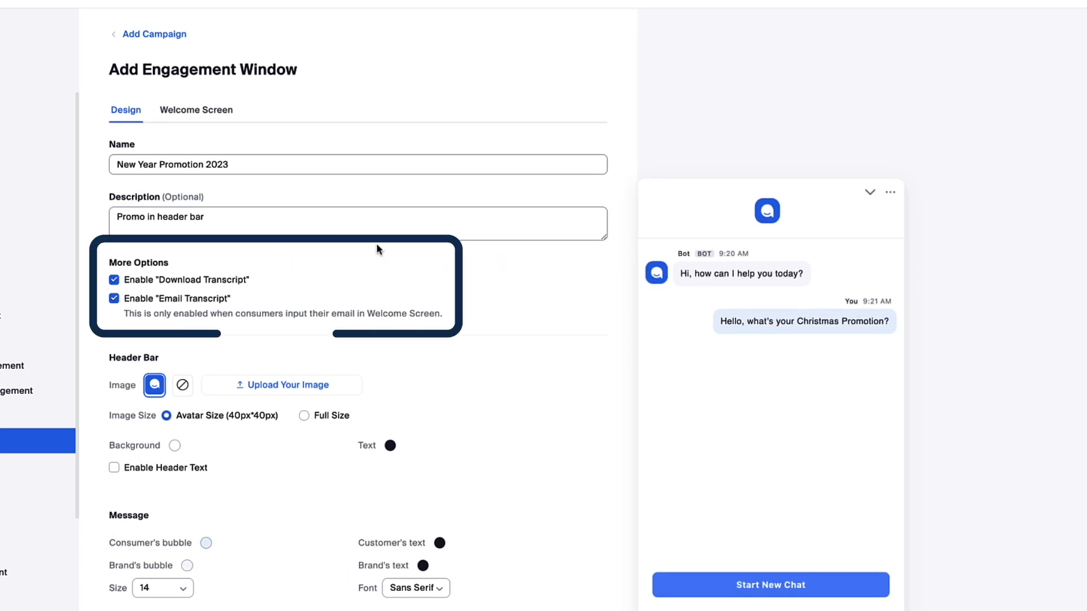
click(891, 193)
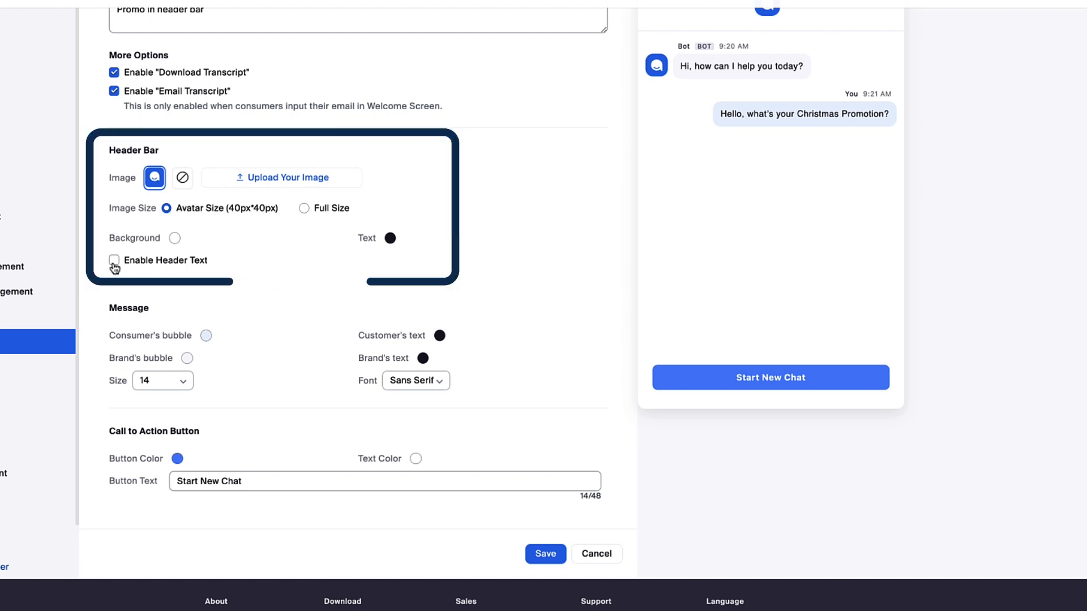
Enable header text and give the header a light grey #F4F4F6 background.
click(113, 261)
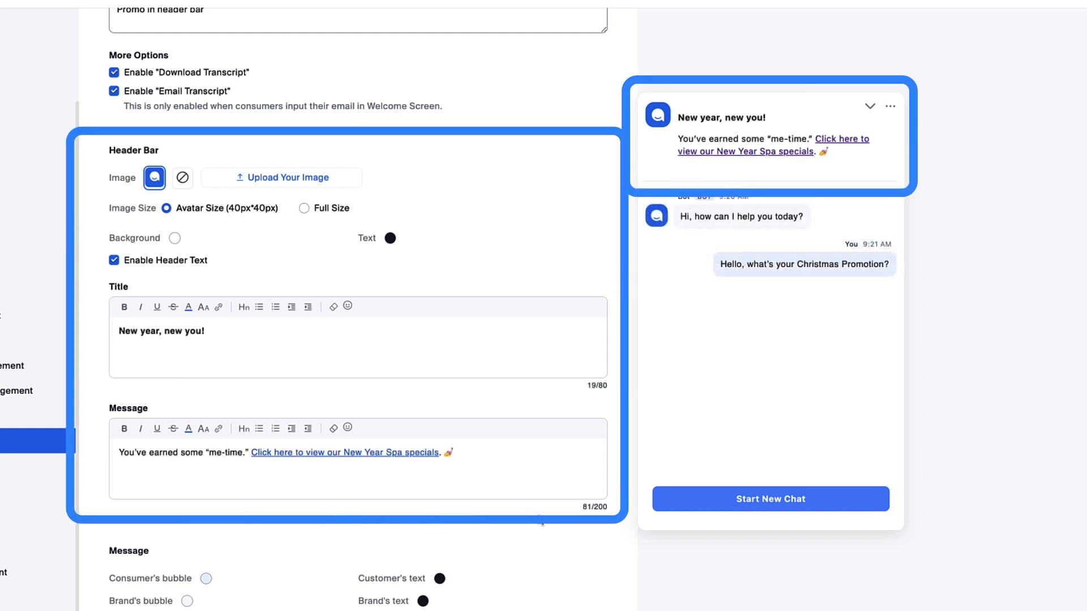
click(174, 238)
text(#F4F4F6)
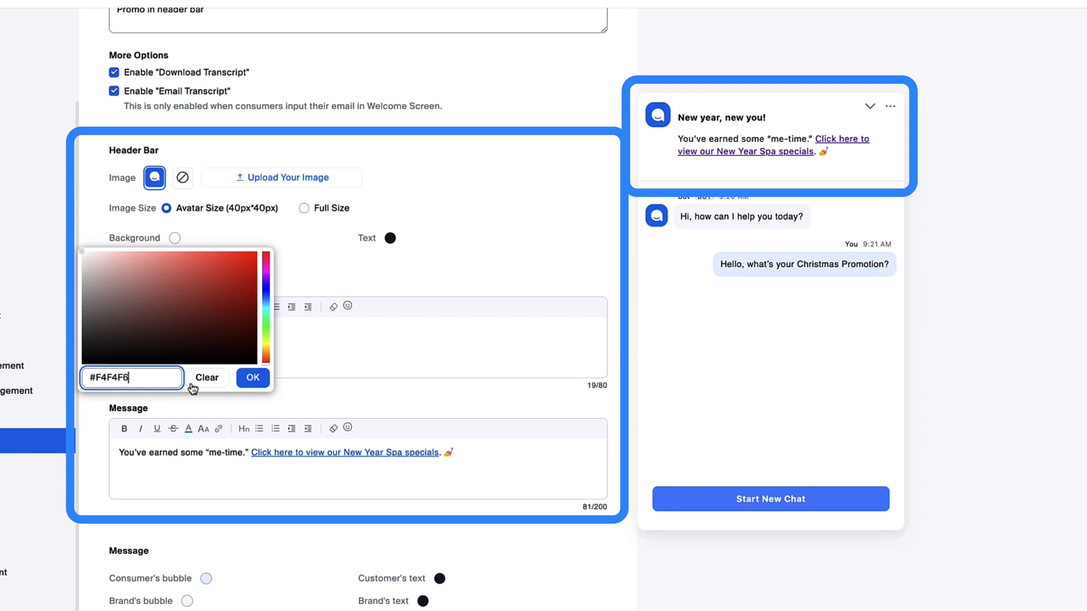
click(252, 378)
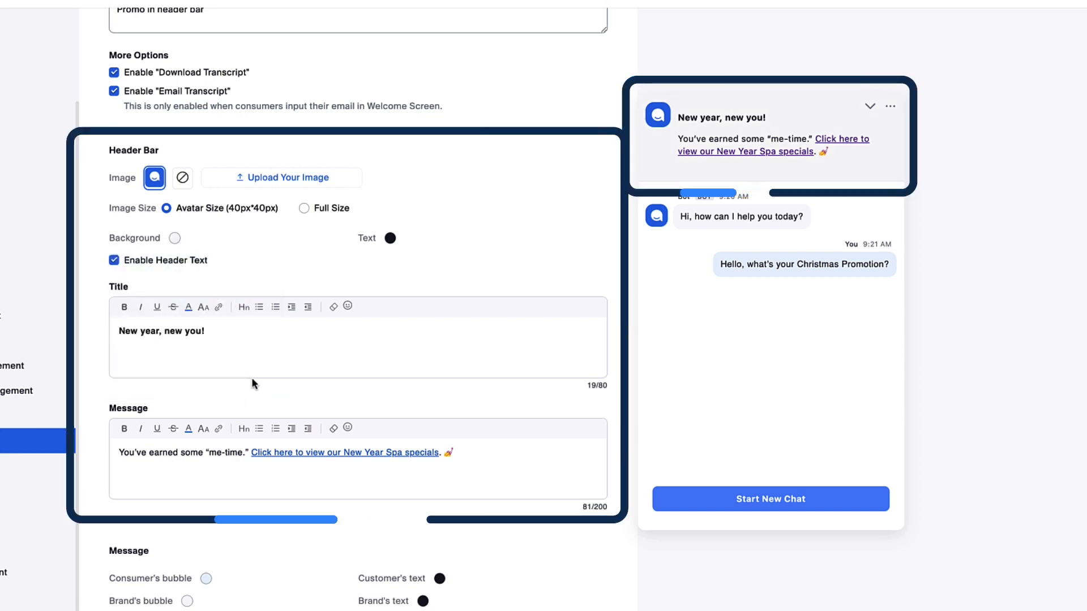
scroll(down, 3)
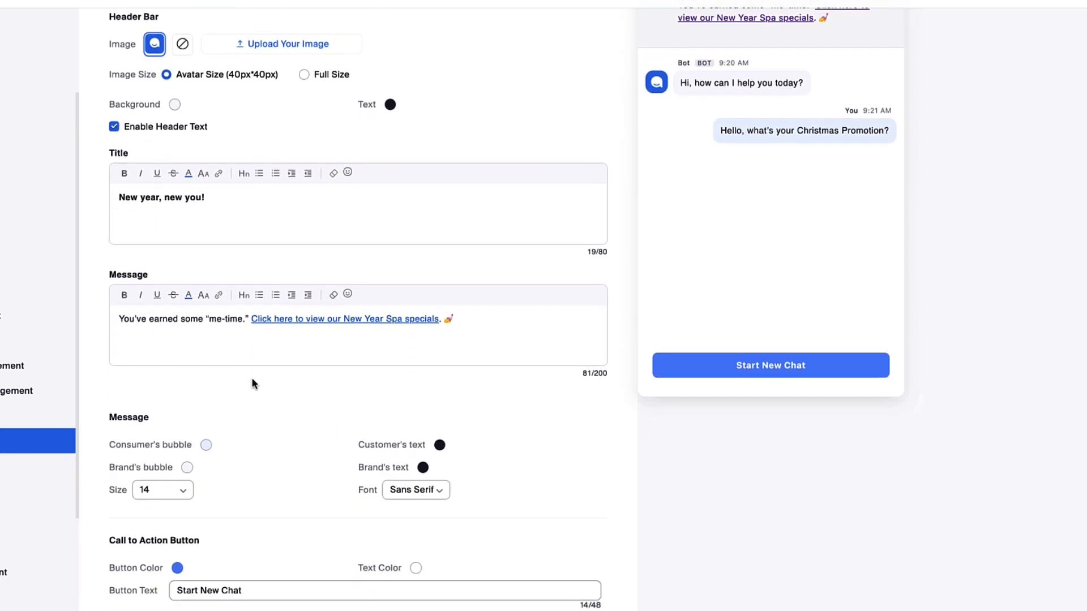
scroll(down, 3)
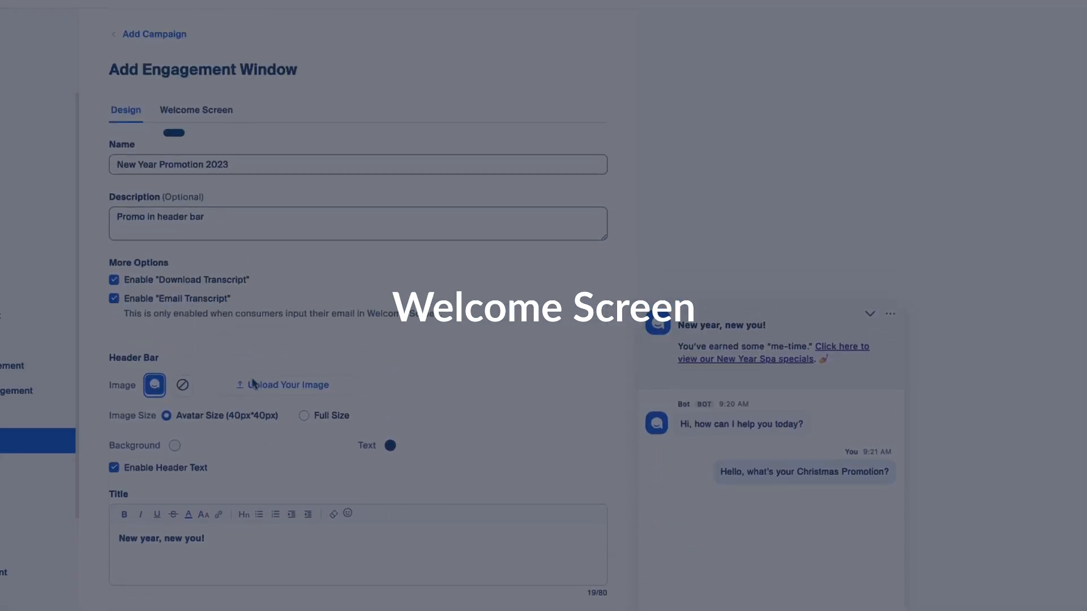
Leave the welcome screen disabled and save the New Year Promotion 2023 engagement window.
click(197, 110)
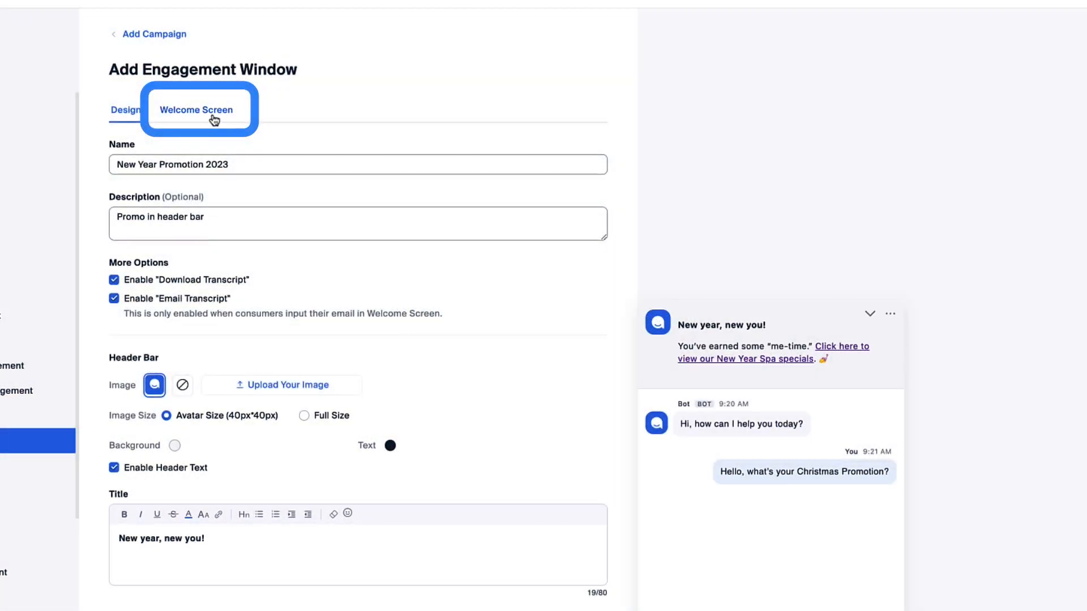
click(196, 110)
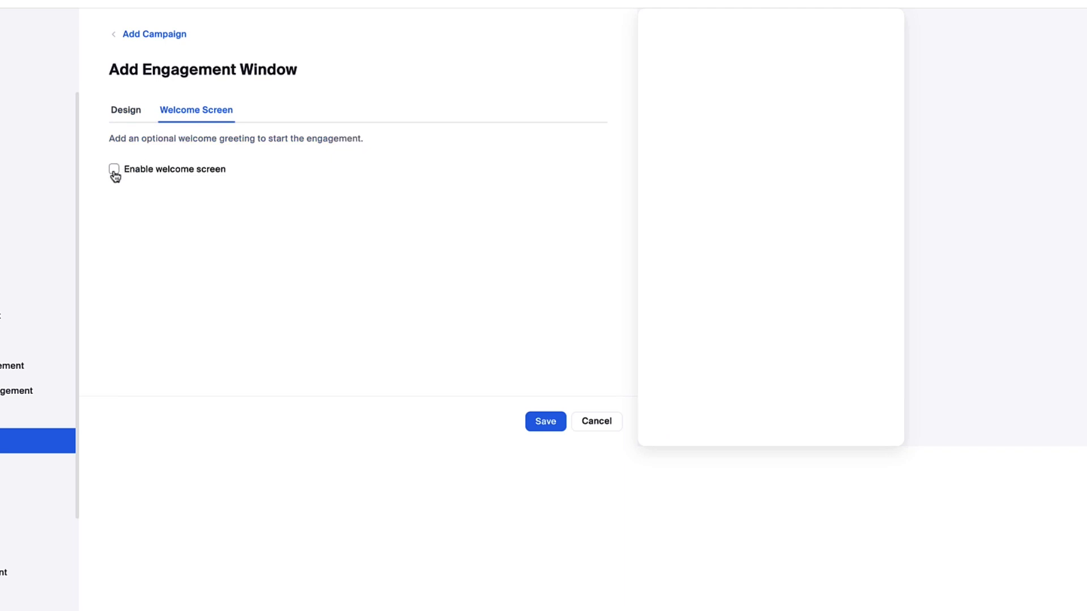
click(113, 168)
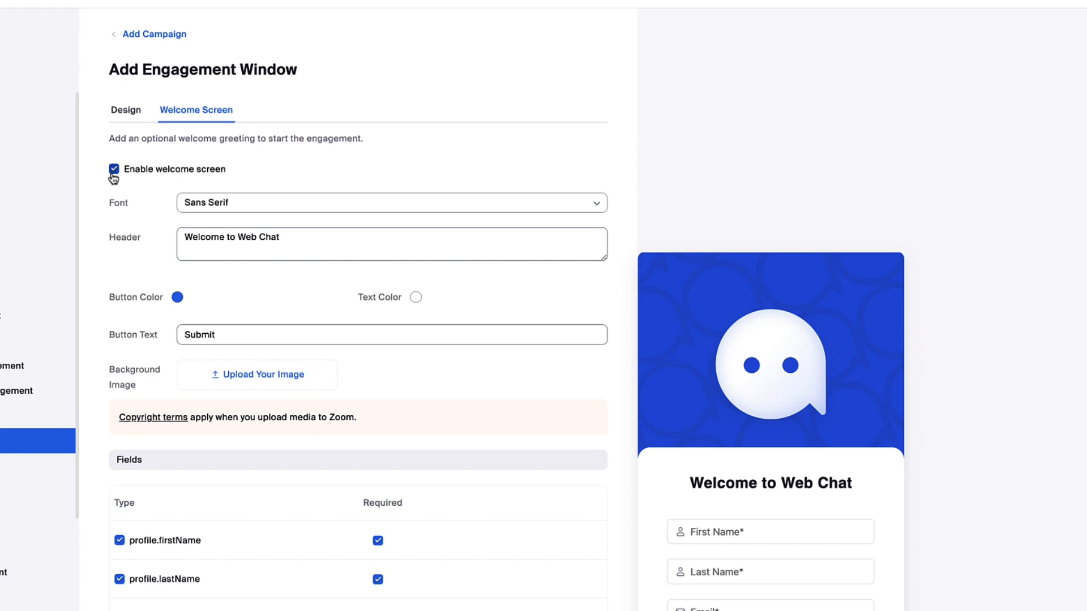
click(113, 169)
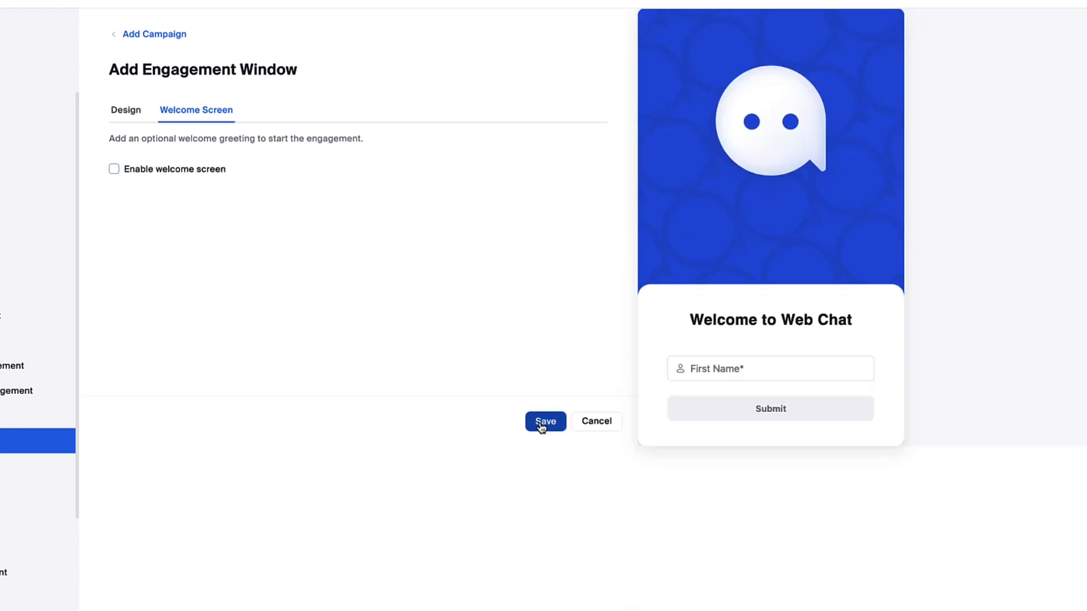
click(545, 421)
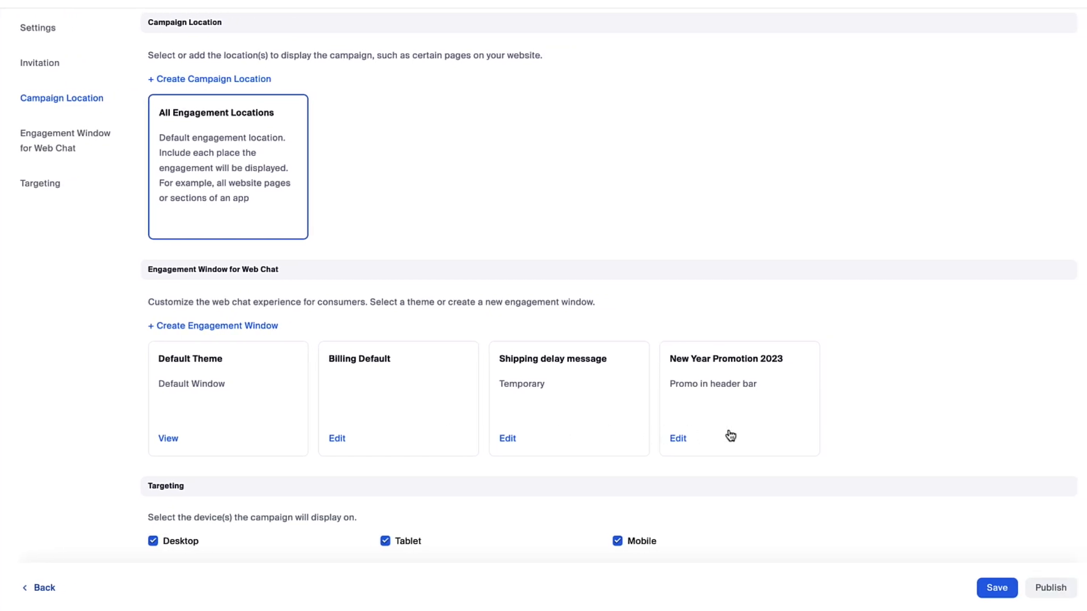
Select New Year Promotion 2023 as the chat window and save New Year Campaign.
click(740, 398)
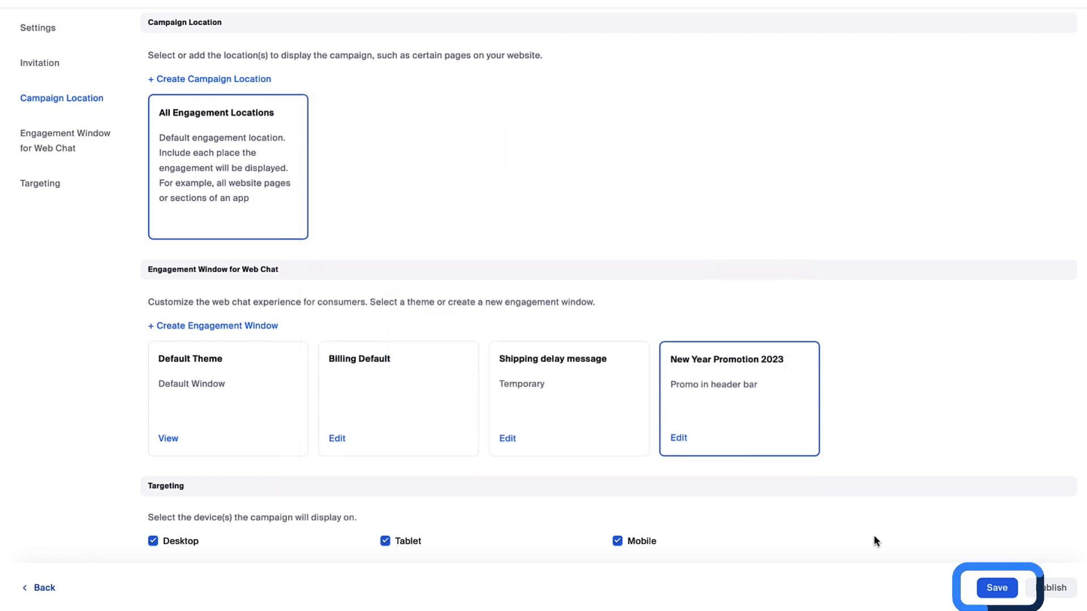
click(996, 587)
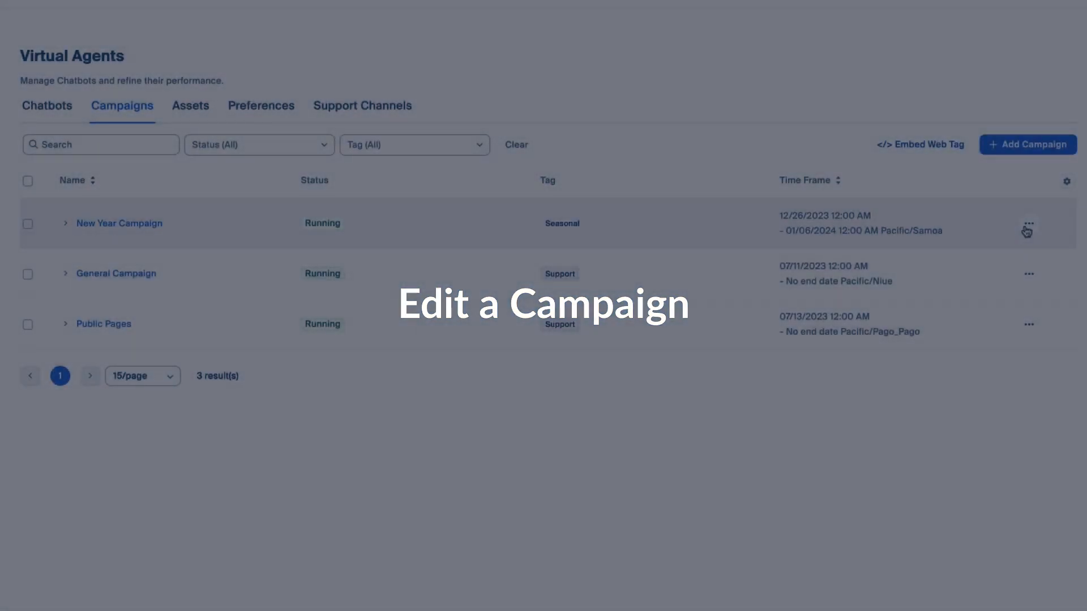
Save New Year Campaign as a new draft, replacing the existing draft.
click(1028, 230)
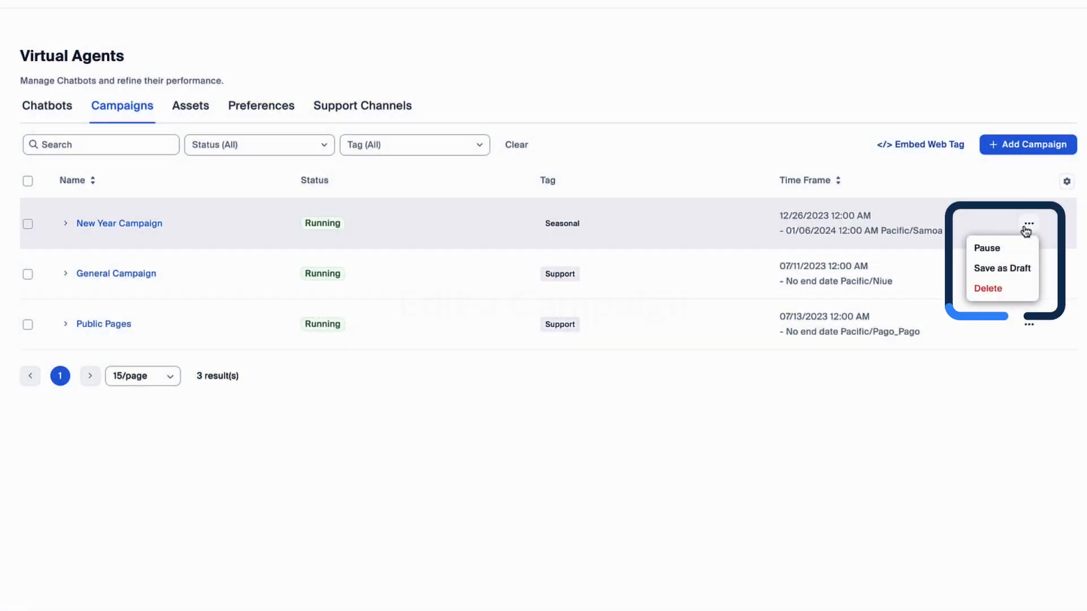
click(1002, 268)
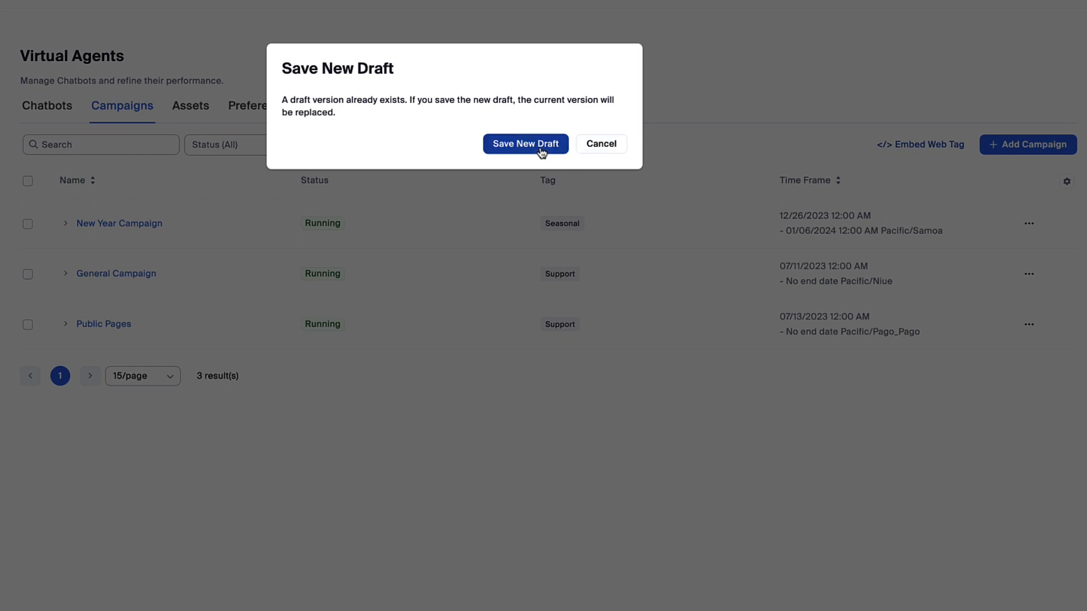
click(524, 143)
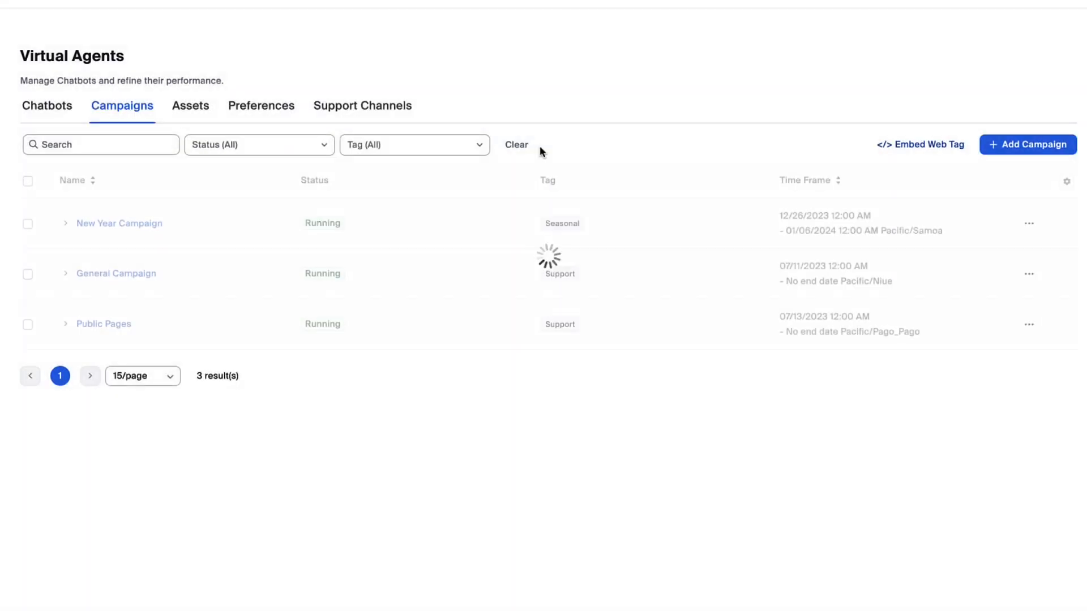